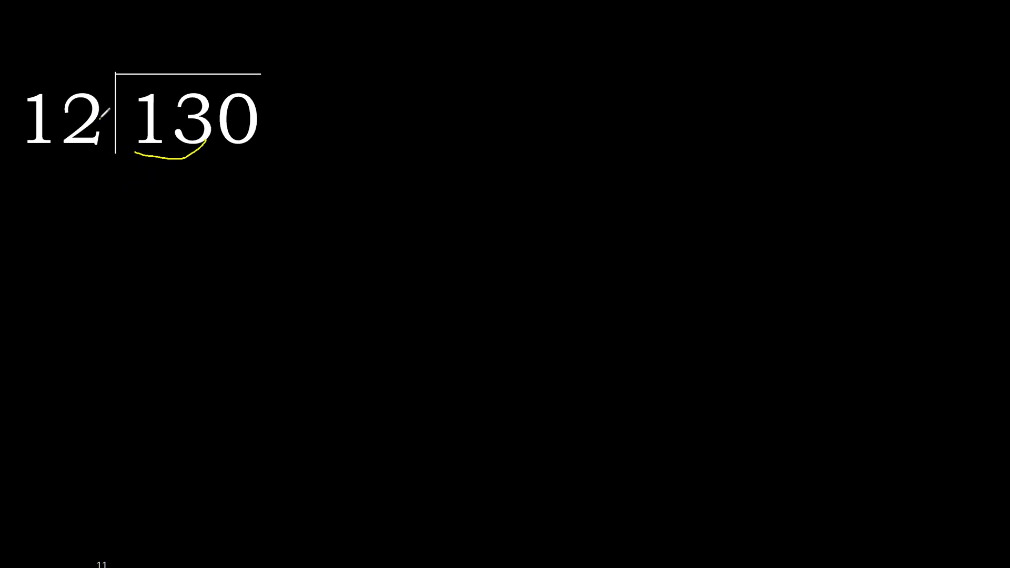
Underline 13 as the first part of 130 being divided by 12.
left_click_drag(103, 119, 169, 64)
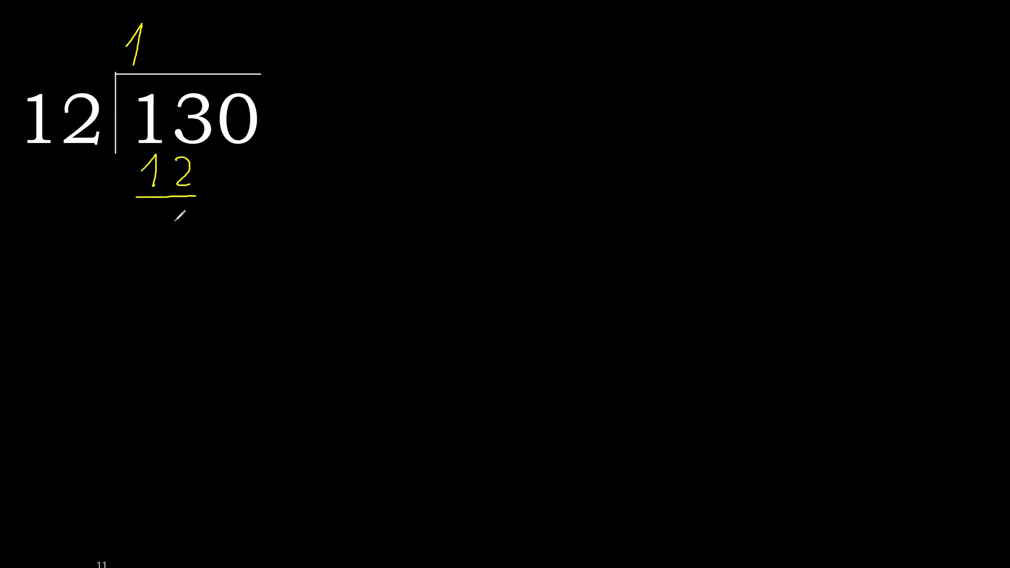
Write the remainder 1 under 12 and bring down the 0 to make 10.
type("10")
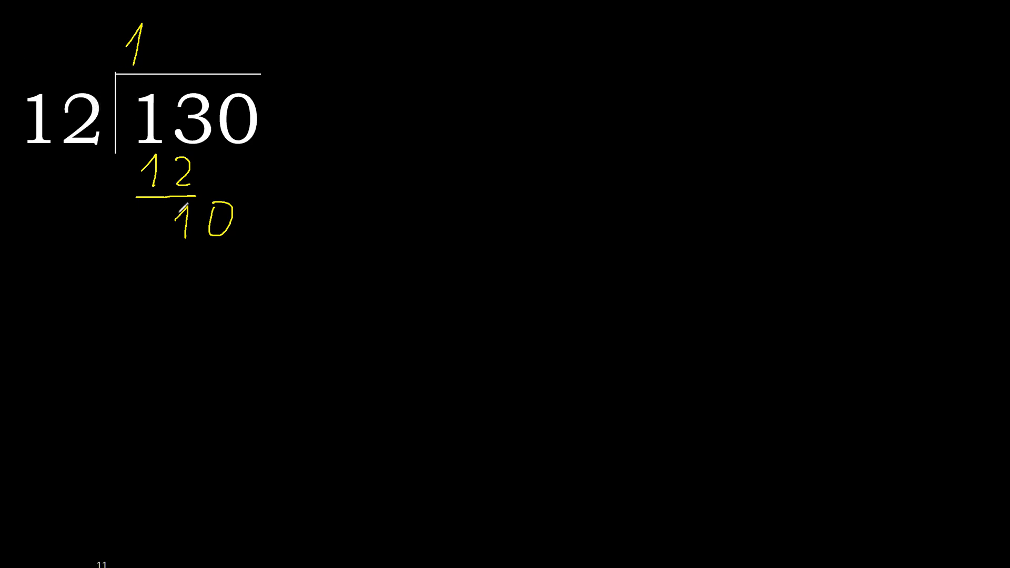
left_click_drag(71, 174, 200, 251)
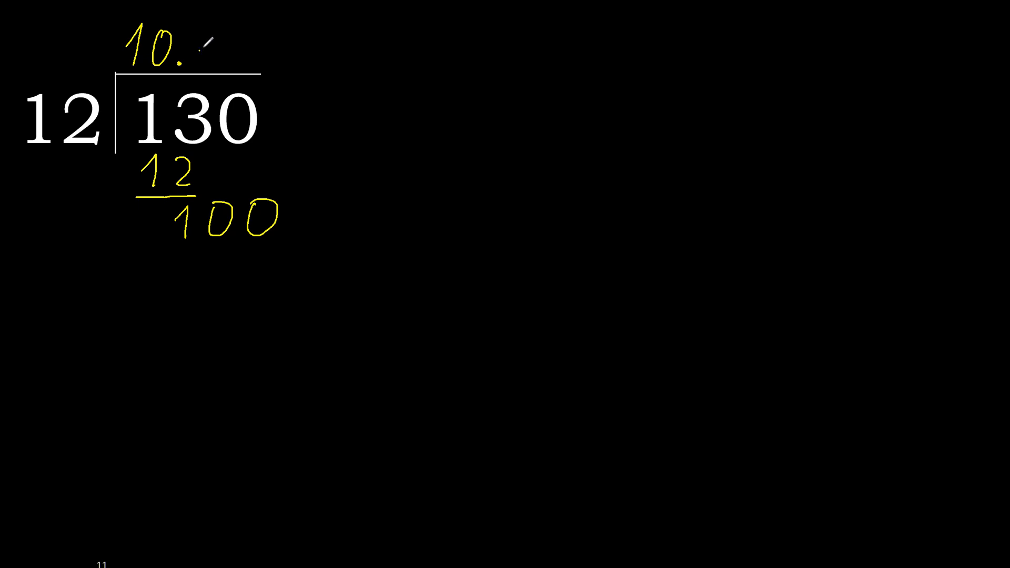
Write 8 as the next quotient digit, making 10.8, and subtract 96 from 100.
left_click_drag(87, 120, 207, 49)
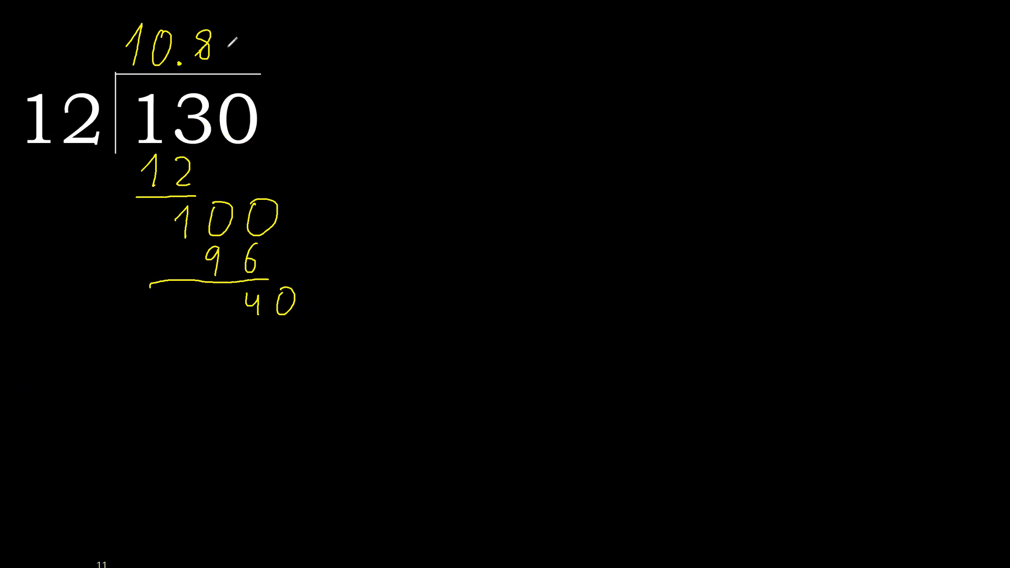
Add quotient digit 3, subtract 36 from 40, and bar the repeating 3.
type("3")
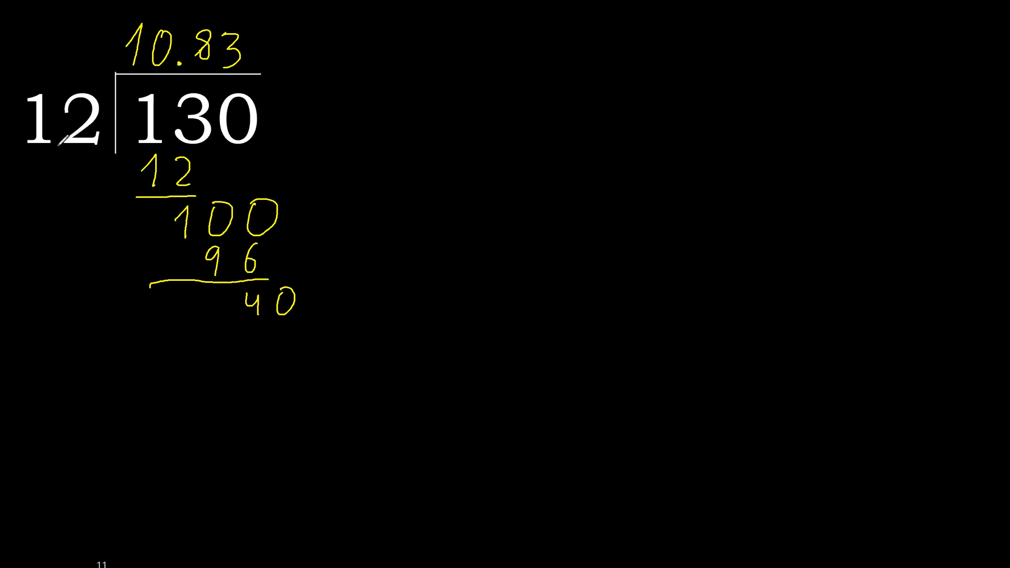
left_click_drag(258, 341, 264, 329)
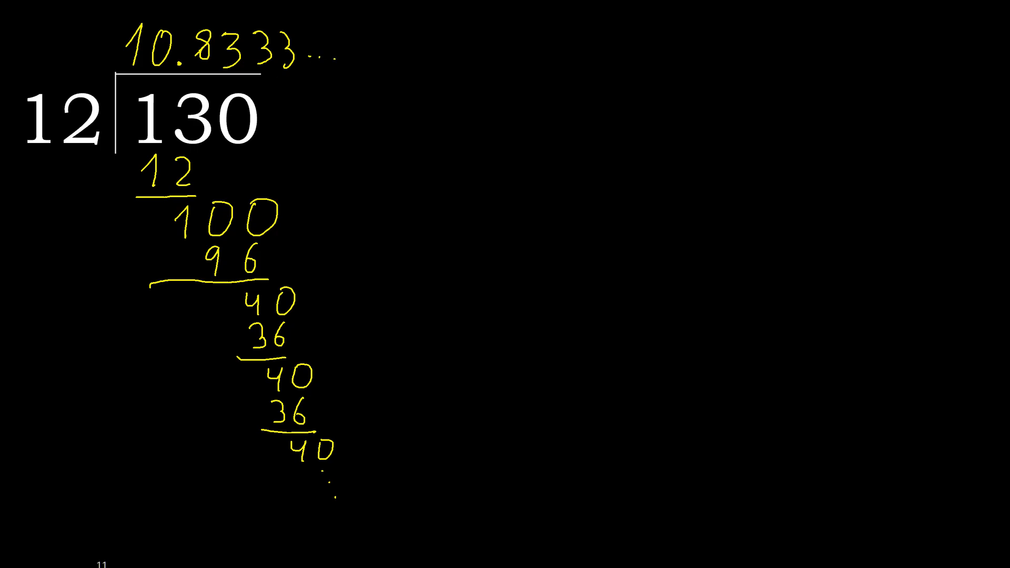
left_click_drag(216, 7, 284, 25)
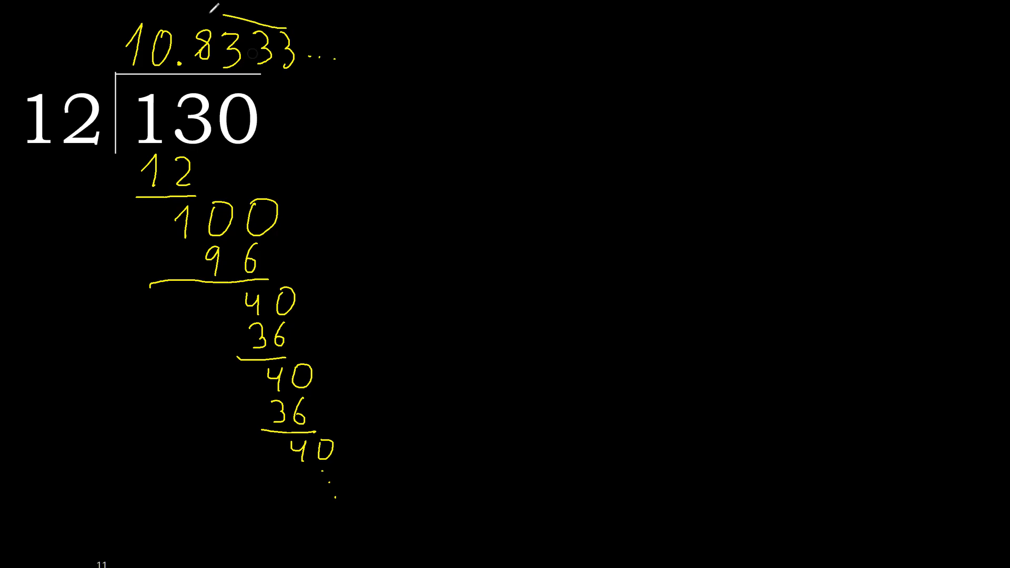